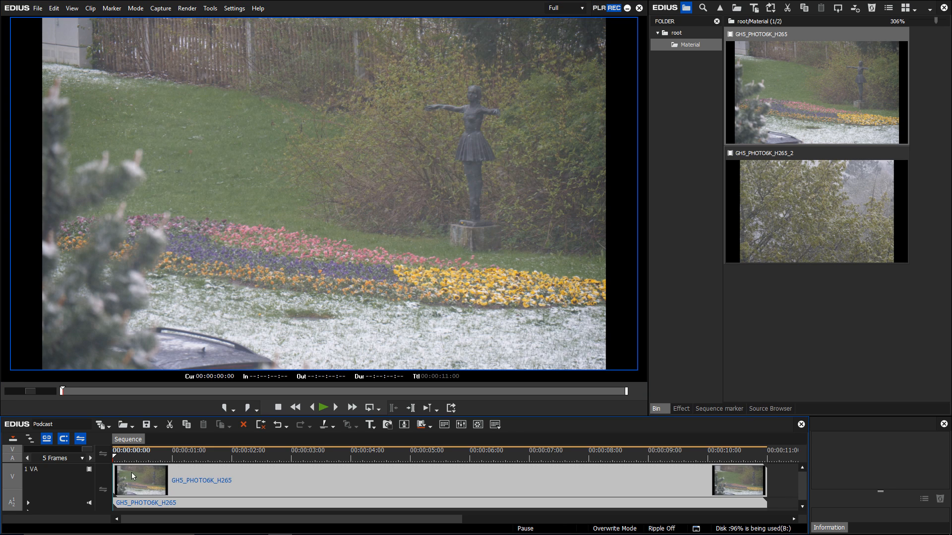
# Shift the GH5 clip's image to about −8.2% horizontal and 10.1% vertical in the Layouter
pyautogui.click(140, 480)
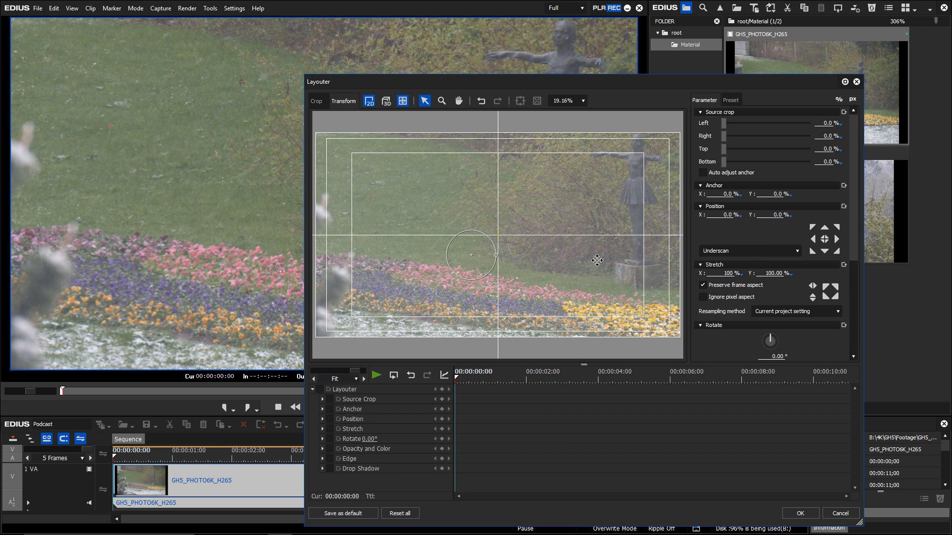
pyautogui.moveTo(598, 260); pyautogui.dragTo(607, 251)
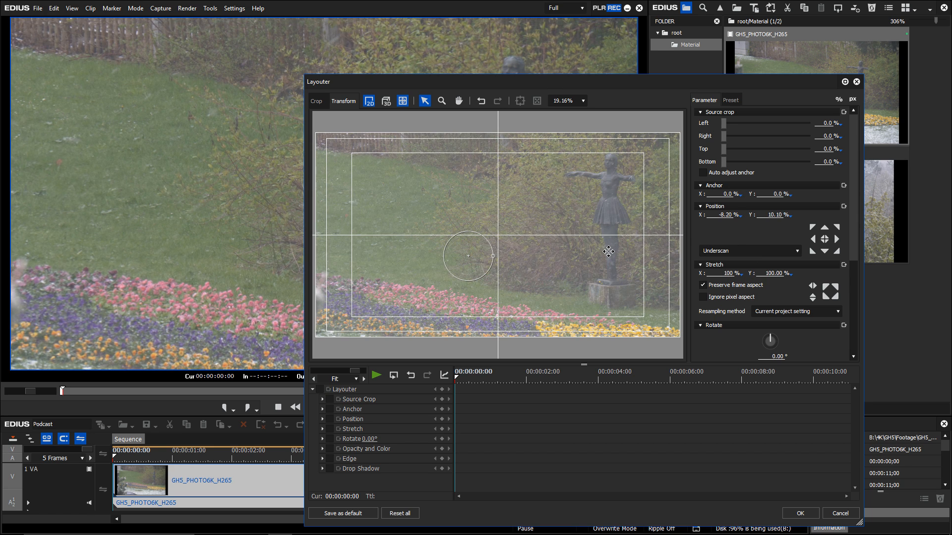
pyautogui.click(799, 513)
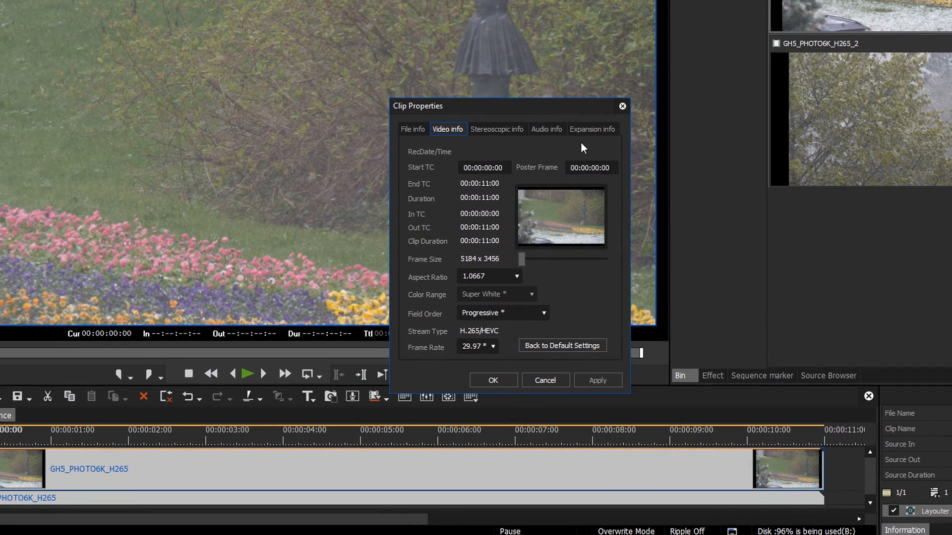
# Review the Expansion info metadata showing the Panasonic DC-GH5 camera and BT.709 primaries
pyautogui.click(592, 129)
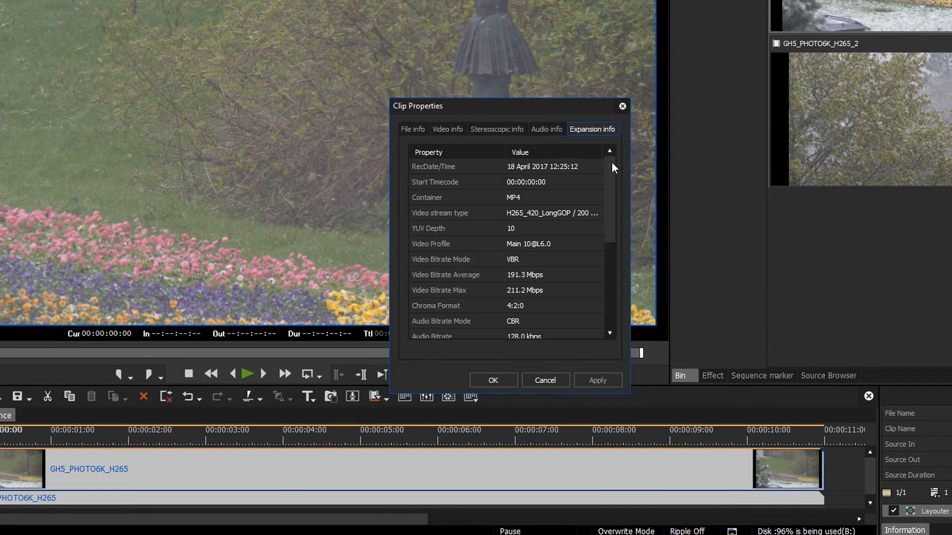
pyautogui.scroll(-3)
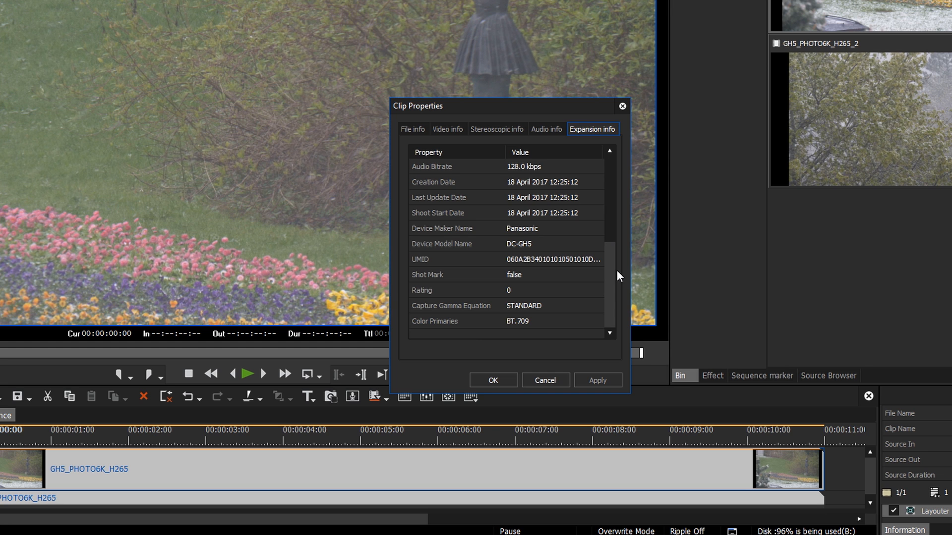
pyautogui.click(493, 379)
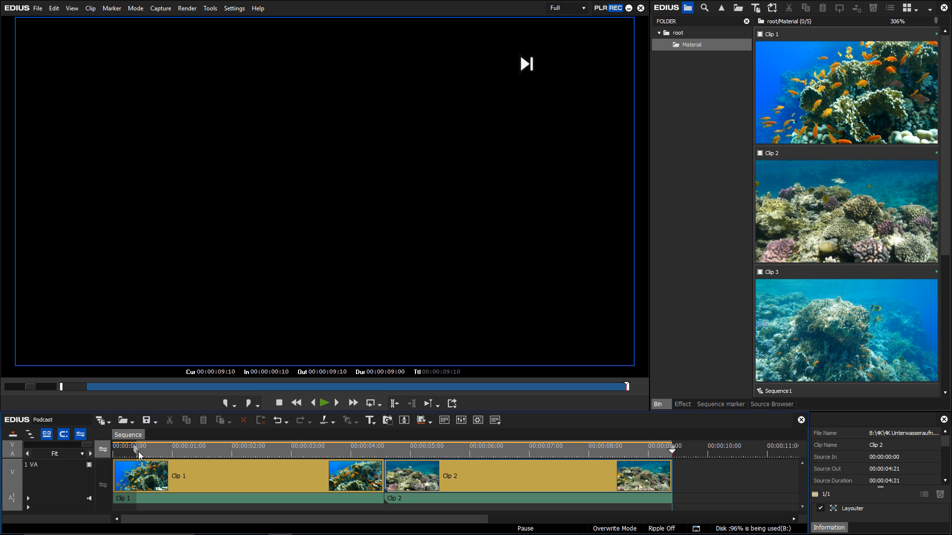
pyautogui.moveTo(142, 126)
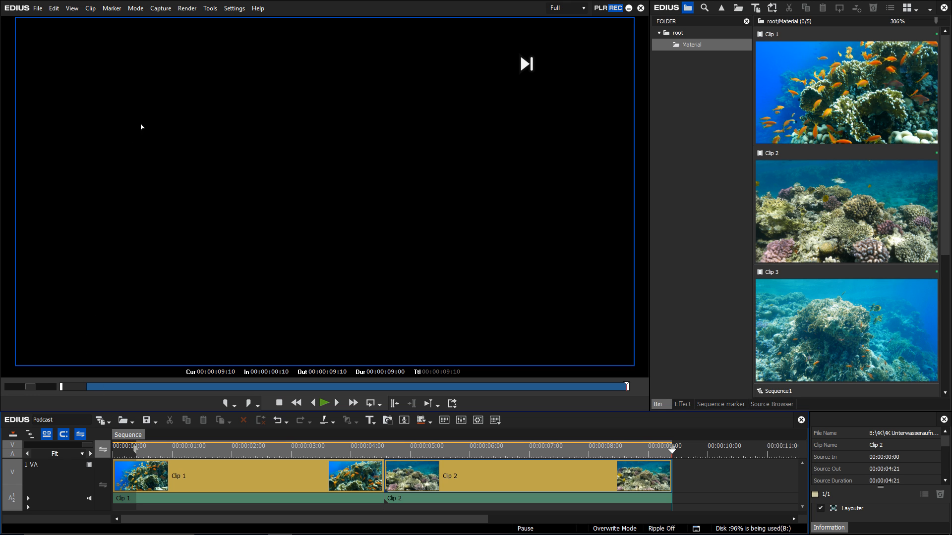
# Tick 'Include the Preview Frame in the Out Marker' in the Timeline user settings
pyautogui.click(303, 8)
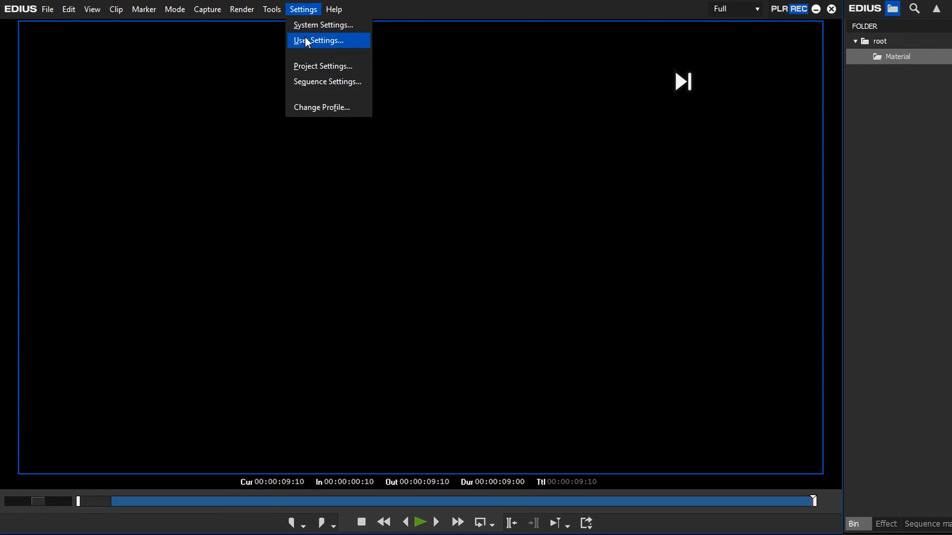
pyautogui.click(317, 40)
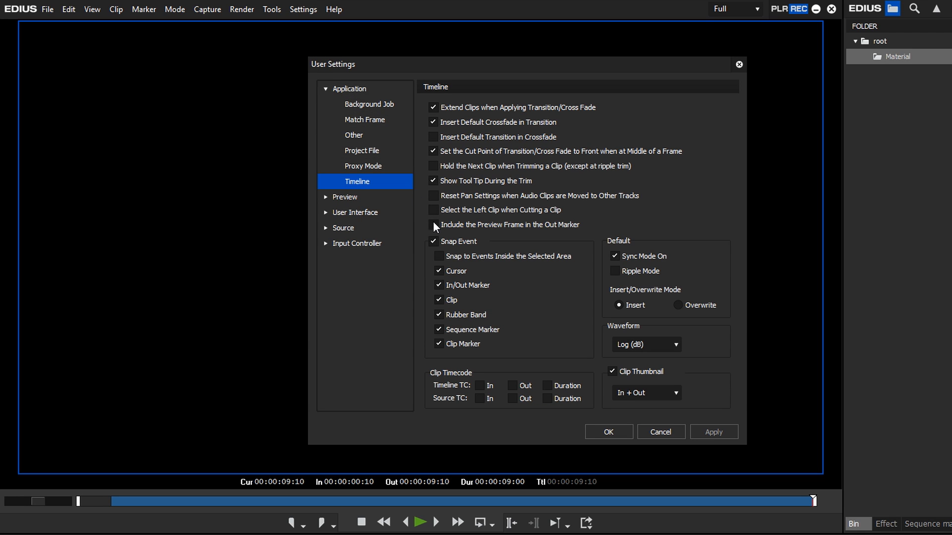
pyautogui.click(433, 225)
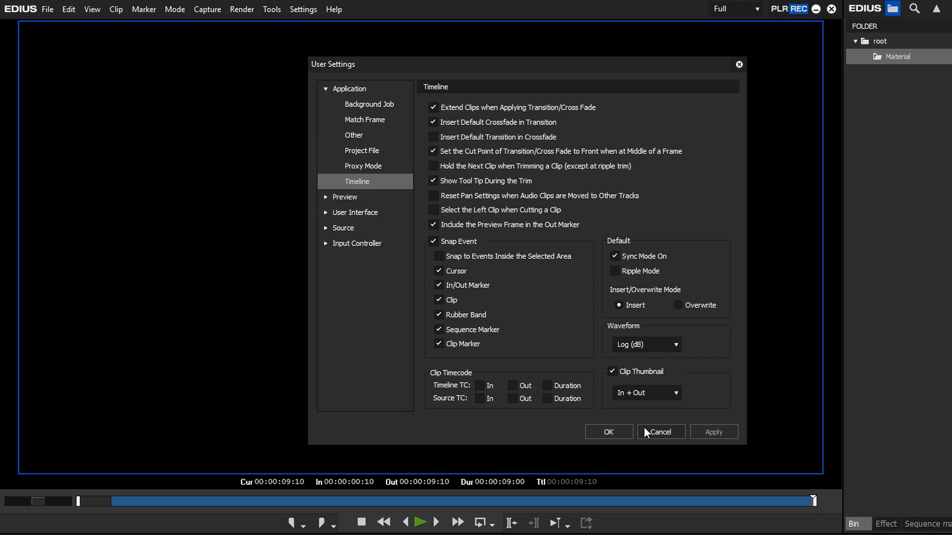
pyautogui.click(661, 431)
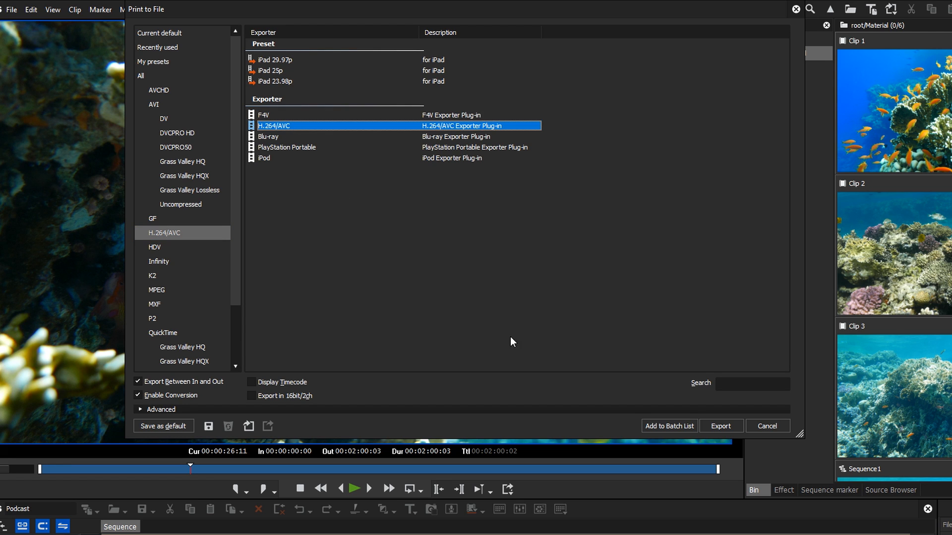
# Export the sequence with the H.264/AVC exporter as an MP4 named 'Export' on the Desktop
pyautogui.click(719, 426)
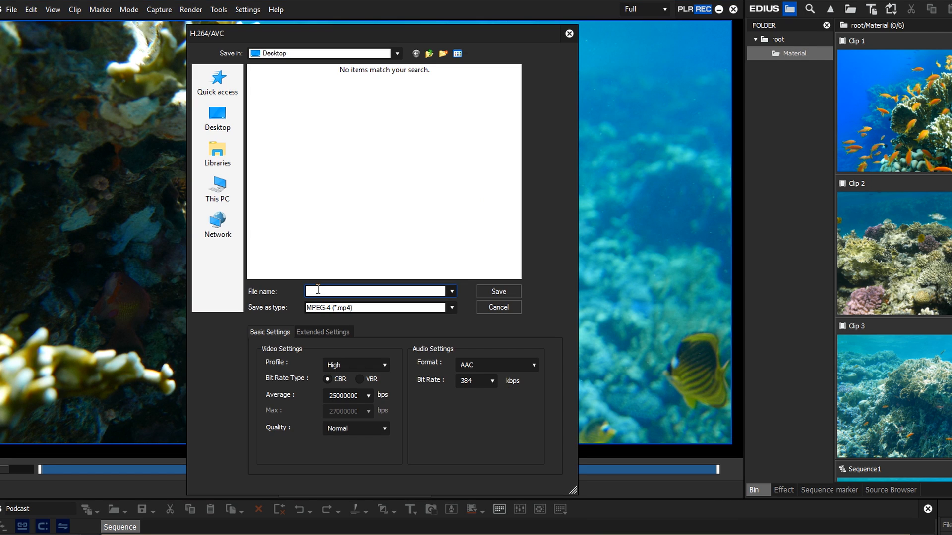
pyautogui.write('Export')
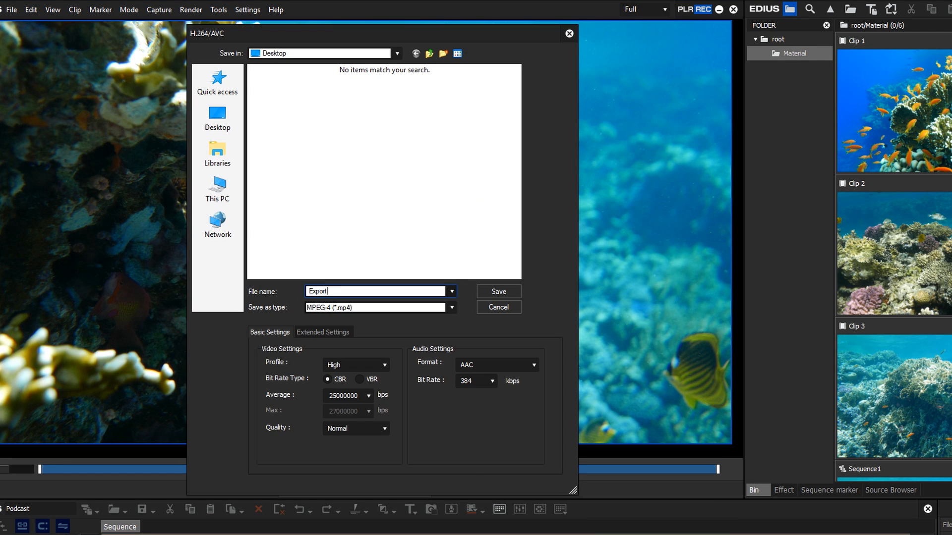
pyautogui.click(497, 292)
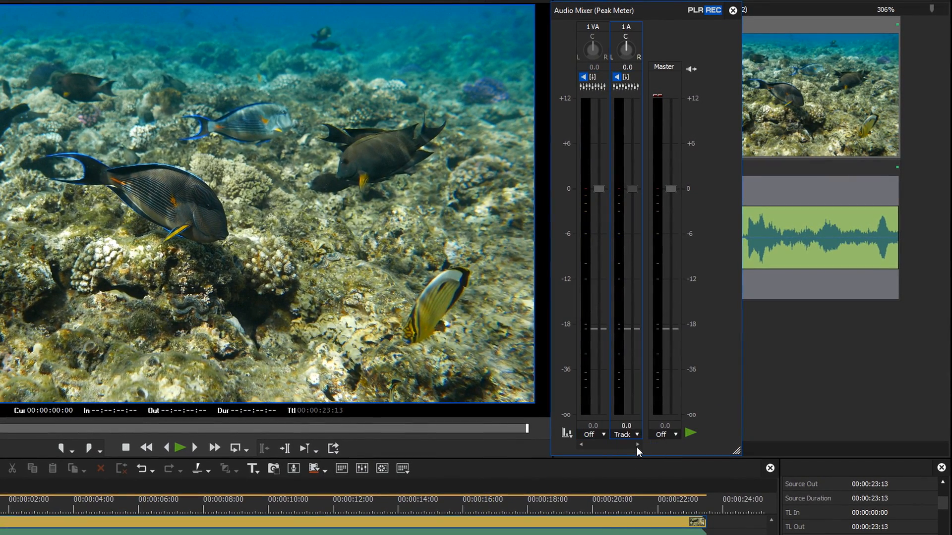
# Lower the 1 A fader to −6.0 dB and set the 1 VA channel to Track mode
pyautogui.click(625, 425)
pyautogui.write('-6')
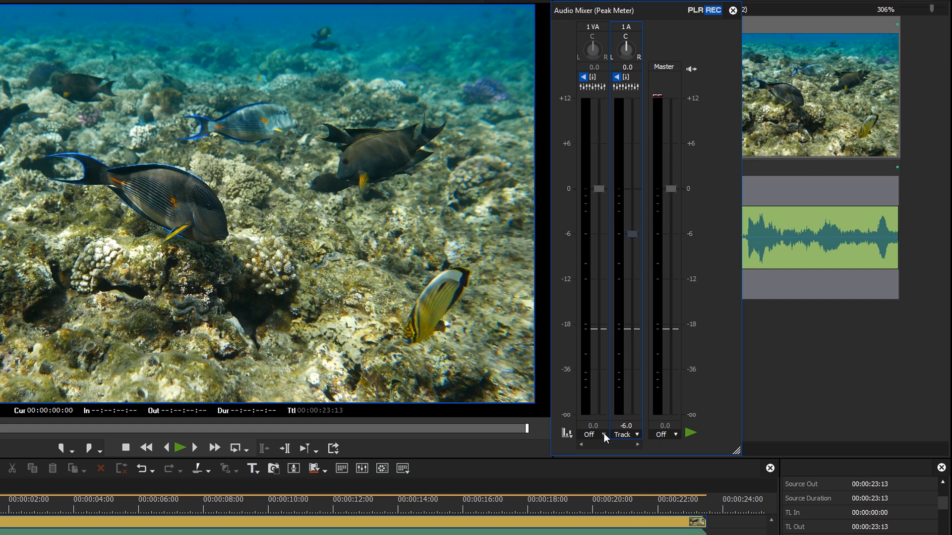
pyautogui.click(591, 434)
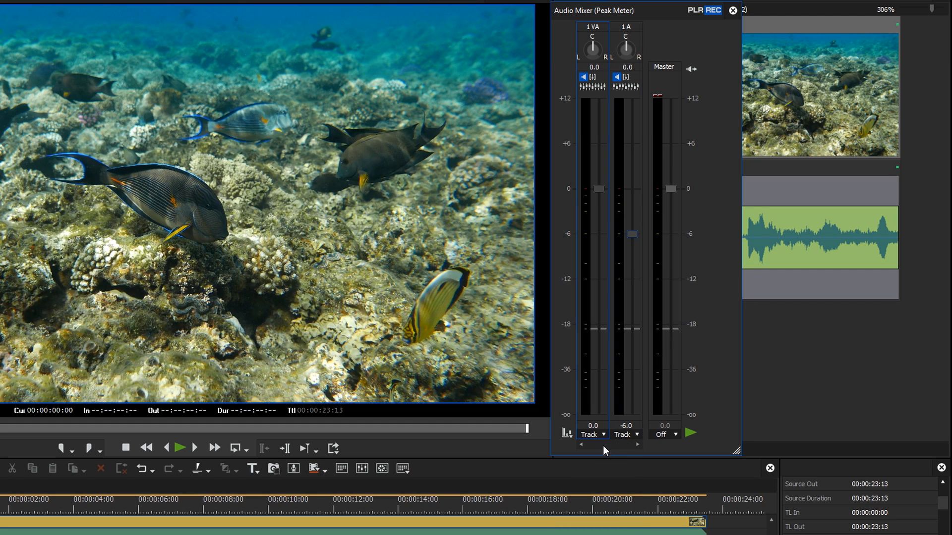
pyautogui.moveTo(595, 83)
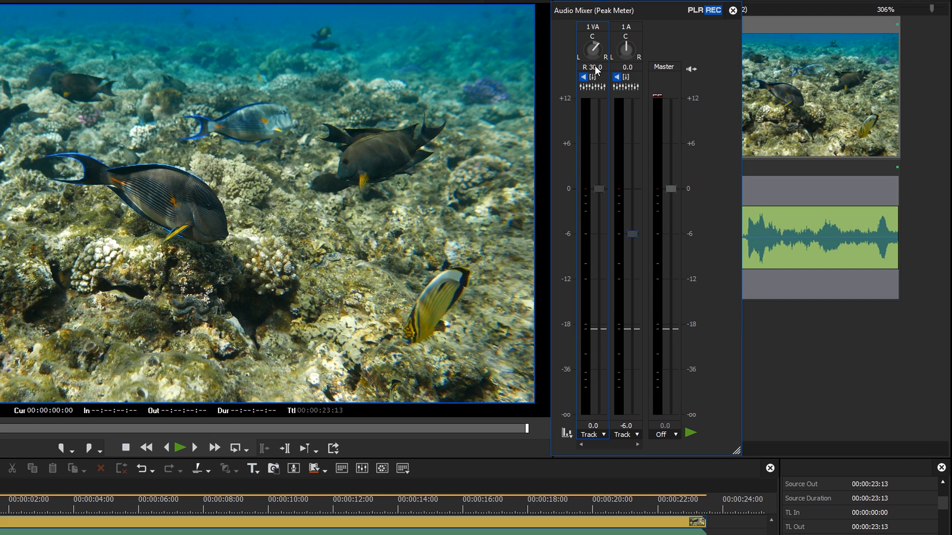
pyautogui.moveTo(720, 263)
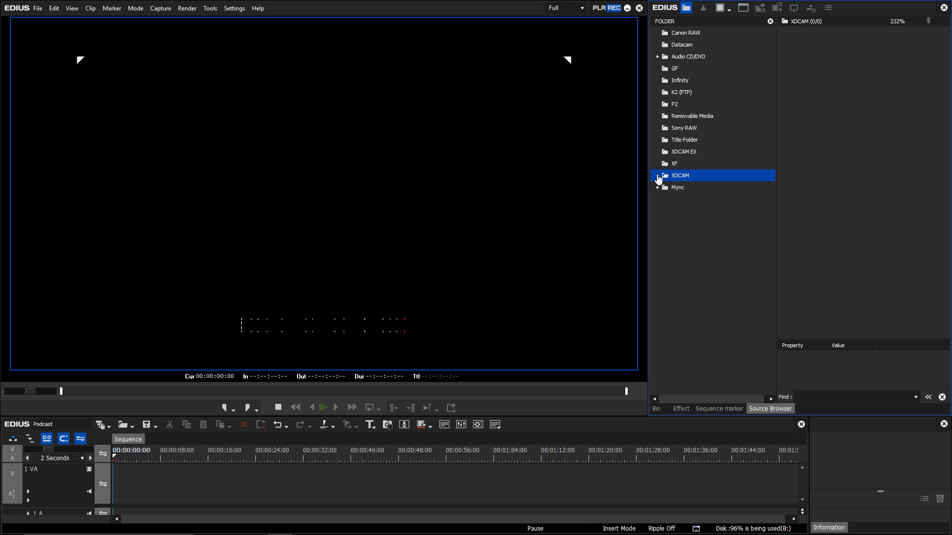
# Add the Kyoto XDCAM clips from the Source Browser to the project bin
pyautogui.click(659, 178)
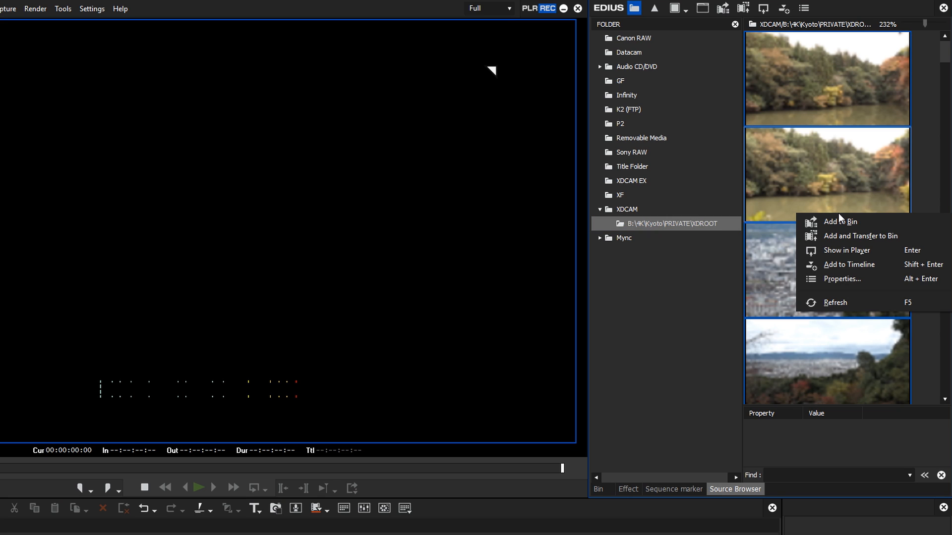
pyautogui.moveTo(841, 221)
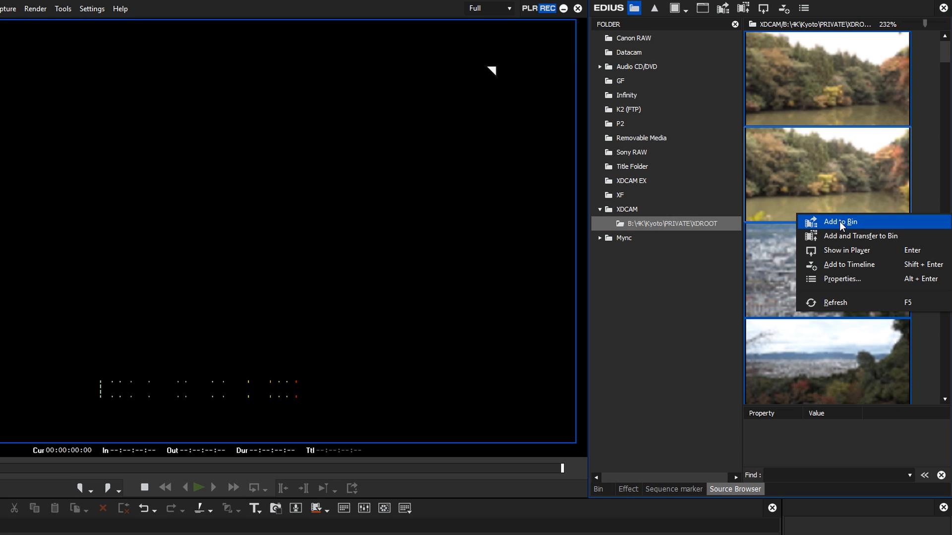
pyautogui.click(840, 221)
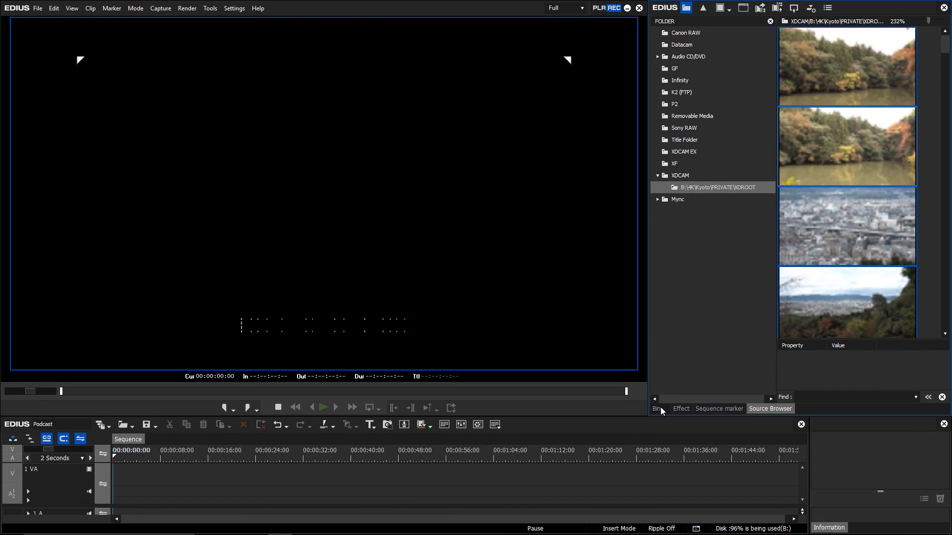
pyautogui.click(656, 409)
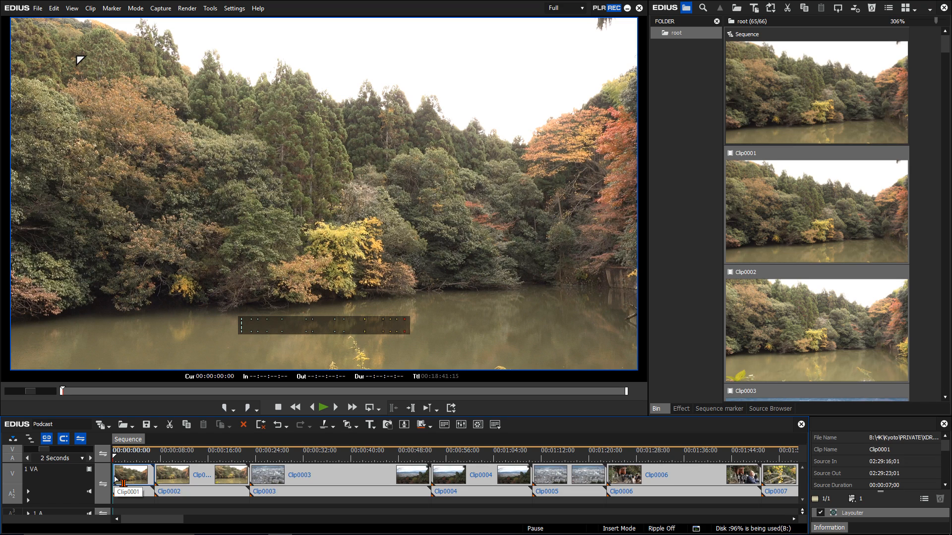
pyautogui.moveTo(215, 212)
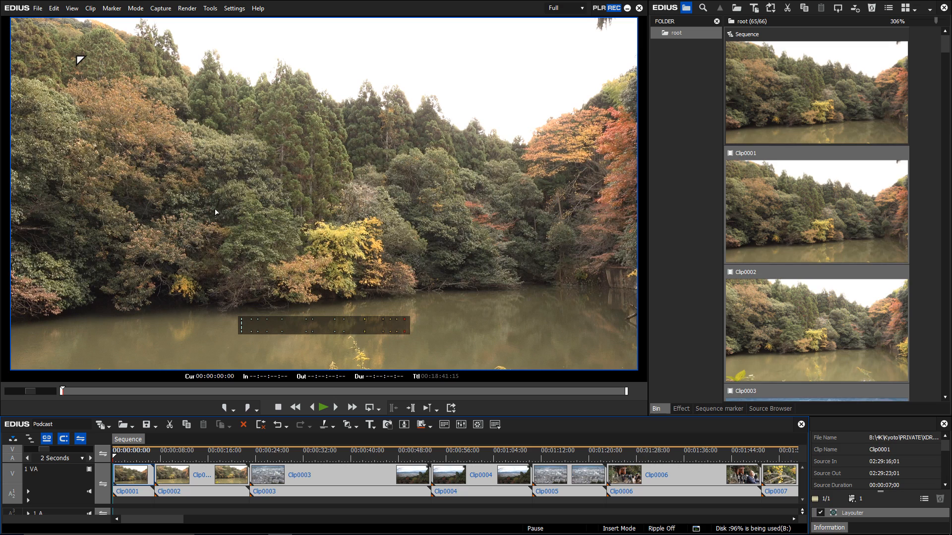
# Show source information as Recording Date on screen during editing and export, then apply
pyautogui.click(234, 8)
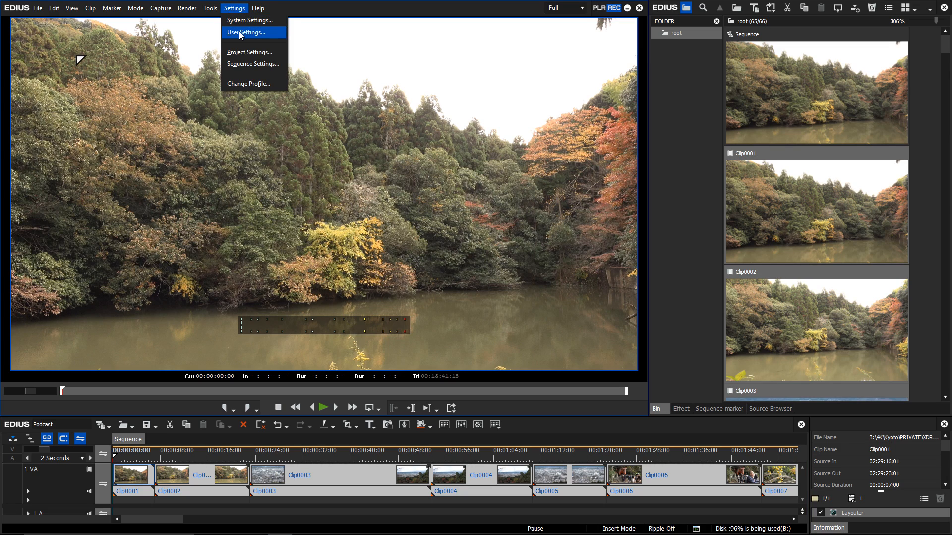
pyautogui.click(245, 32)
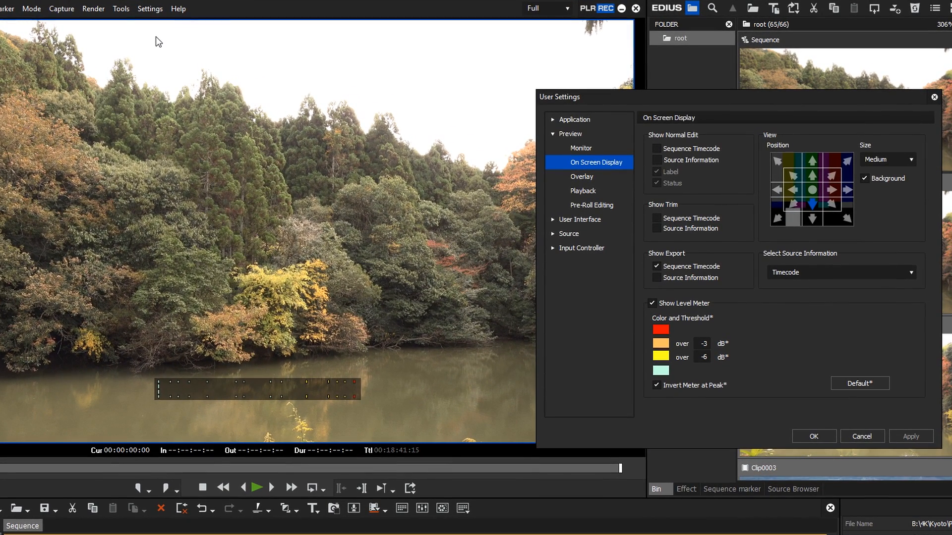
pyautogui.moveTo(512, 144)
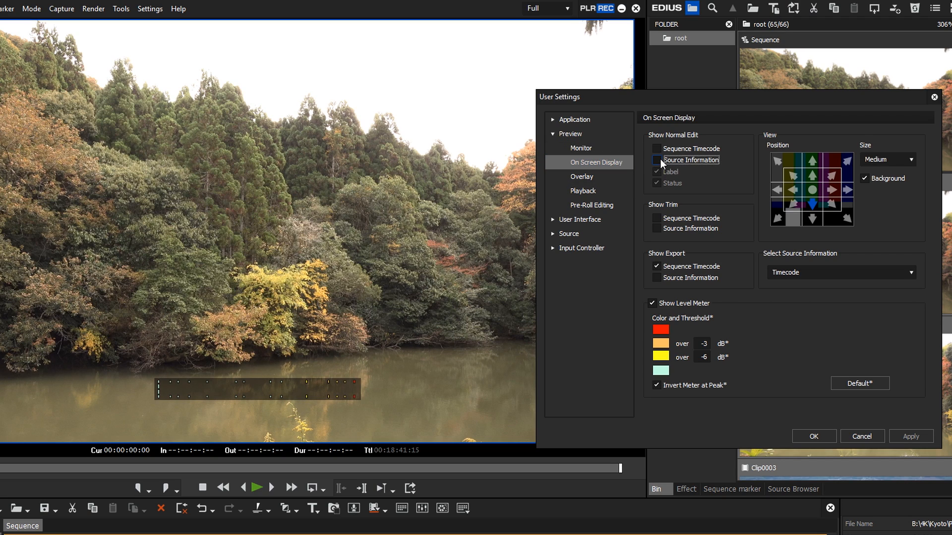
pyautogui.click(655, 159)
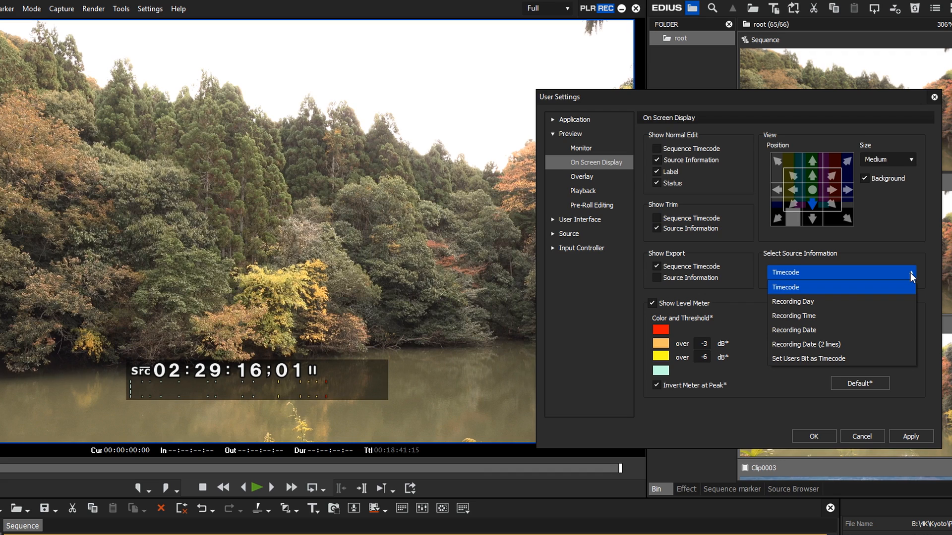
pyautogui.click(793, 329)
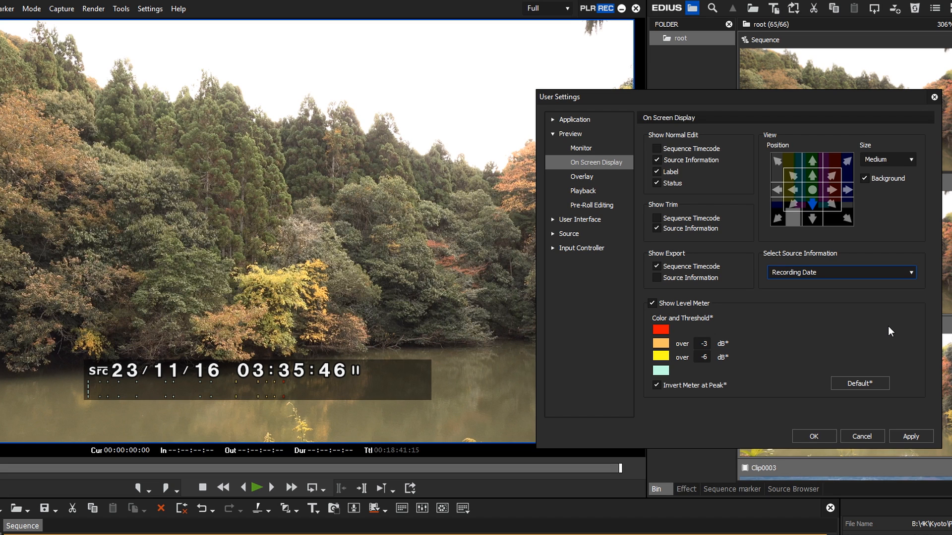
pyautogui.click(657, 277)
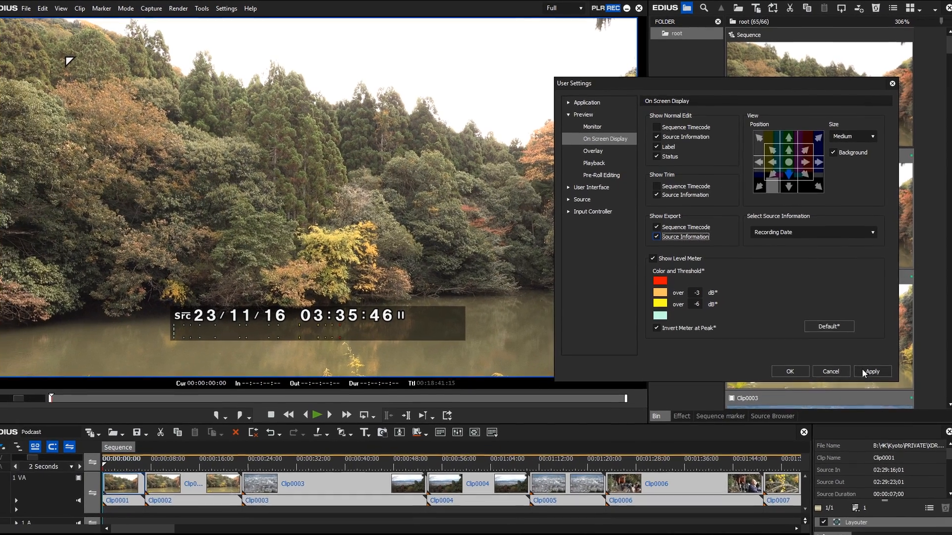
pyautogui.click(788, 370)
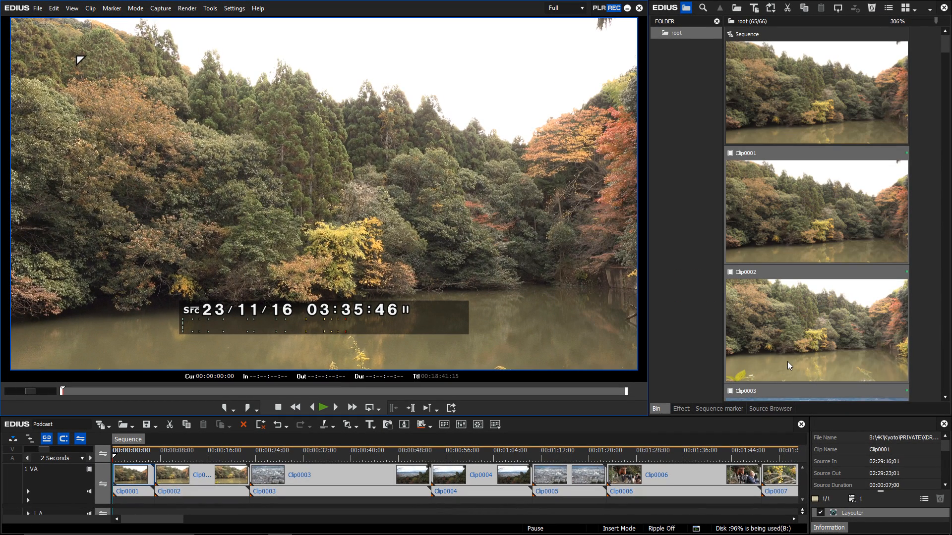
pyautogui.moveTo(788, 365)
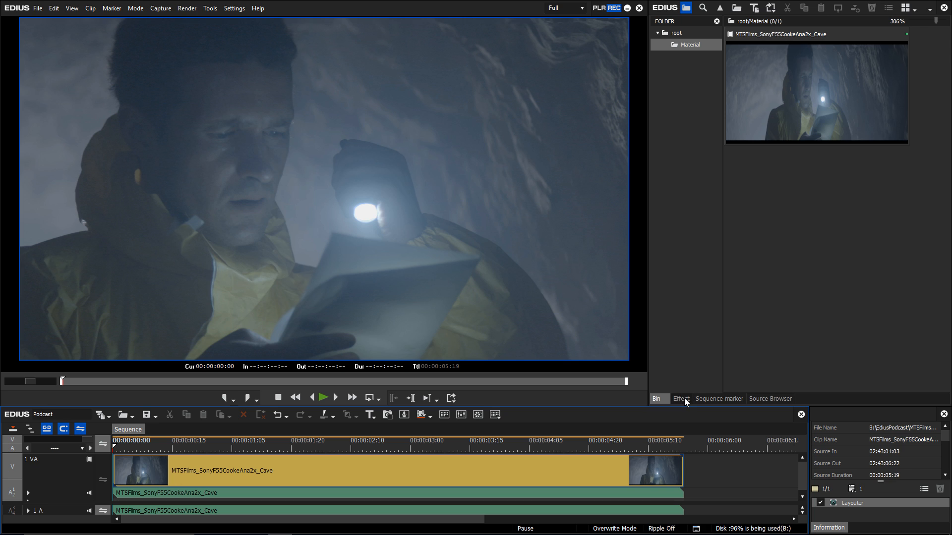
# Show the Color Correction video filters in the effects library for the cave clip
pyautogui.click(680, 399)
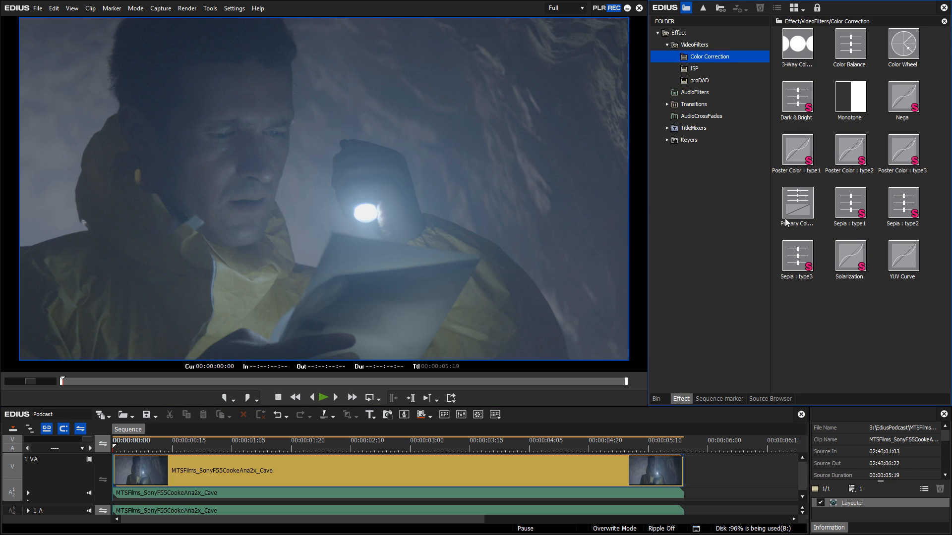
# Apply Primary Color Correction to the cave clip, keeping the detected Sony S-Log3 source space
pyautogui.doubleClick(796, 200)
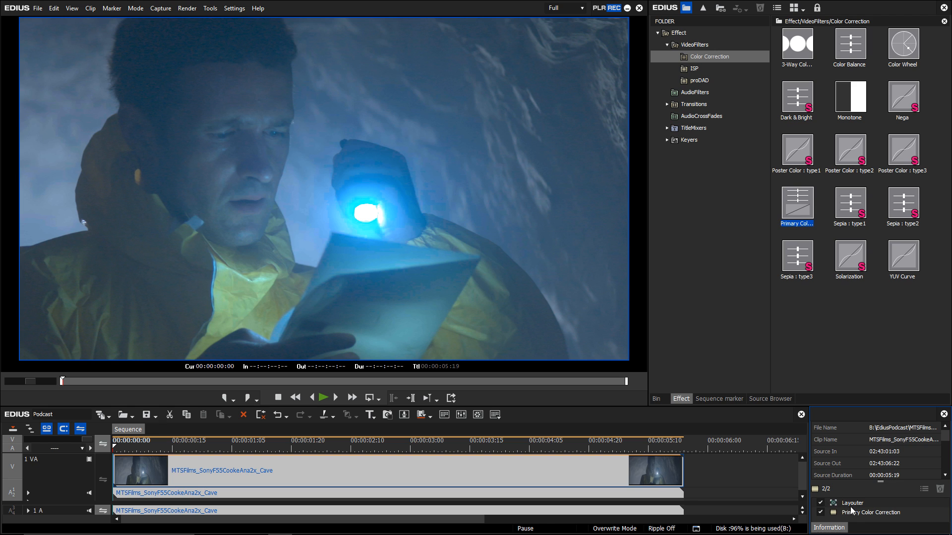
pyautogui.doubleClick(796, 199)
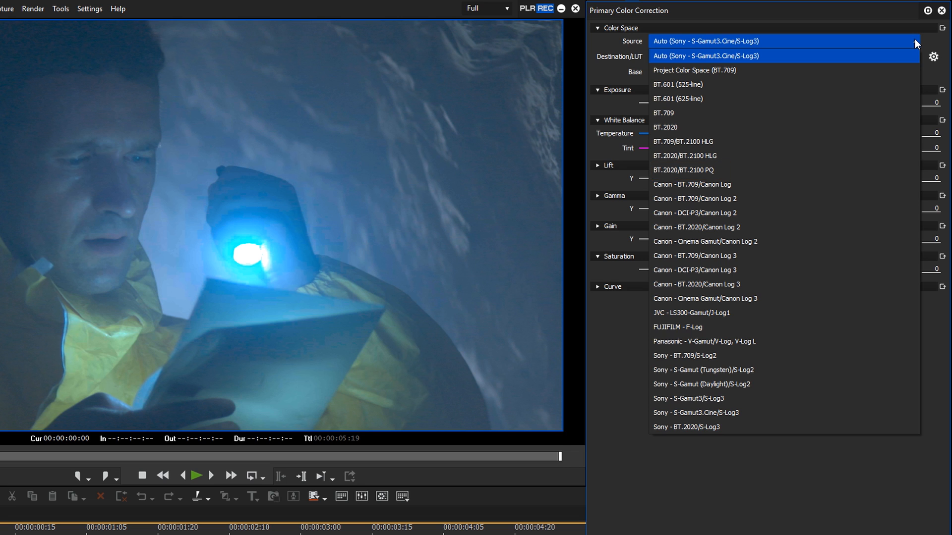
pyautogui.click(705, 56)
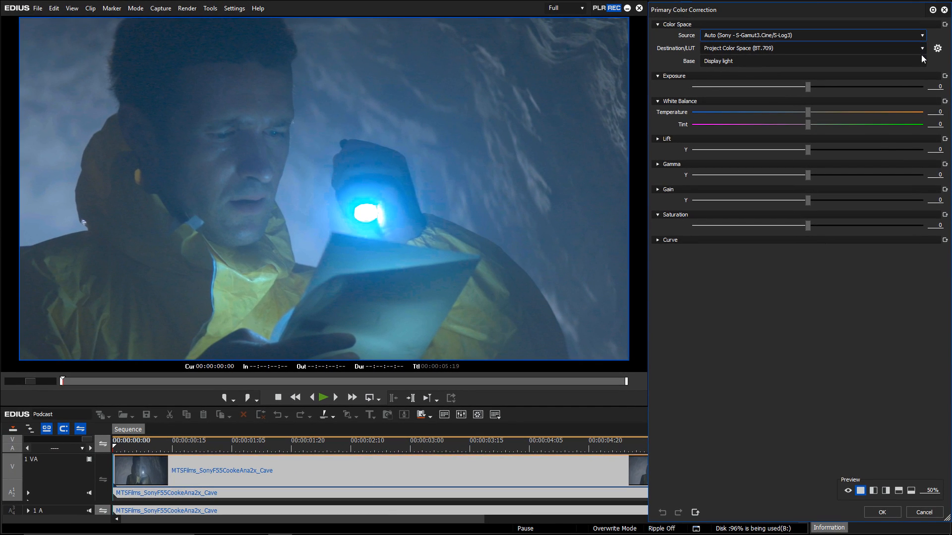
pyautogui.moveTo(468, 423)
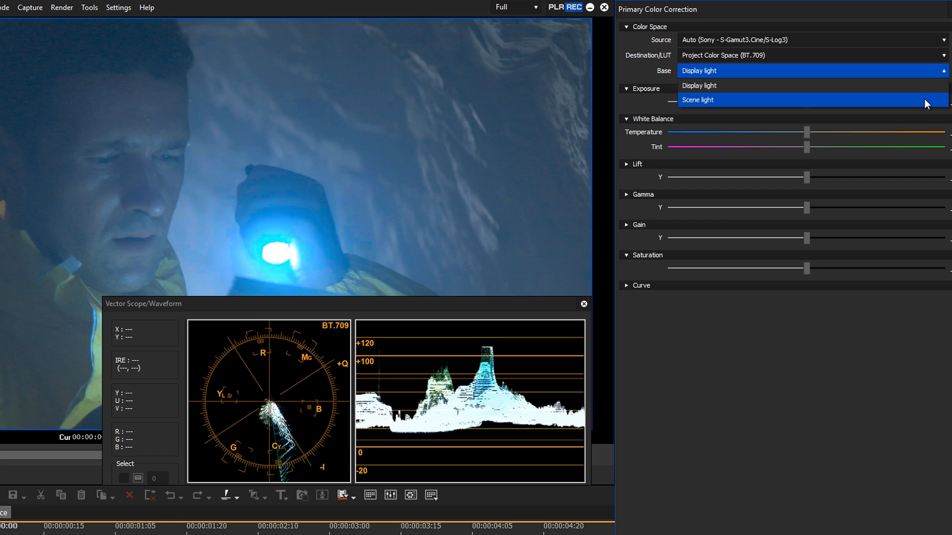
# Compare the correction base as Scene light and Display light against the scopes
pyautogui.click(698, 99)
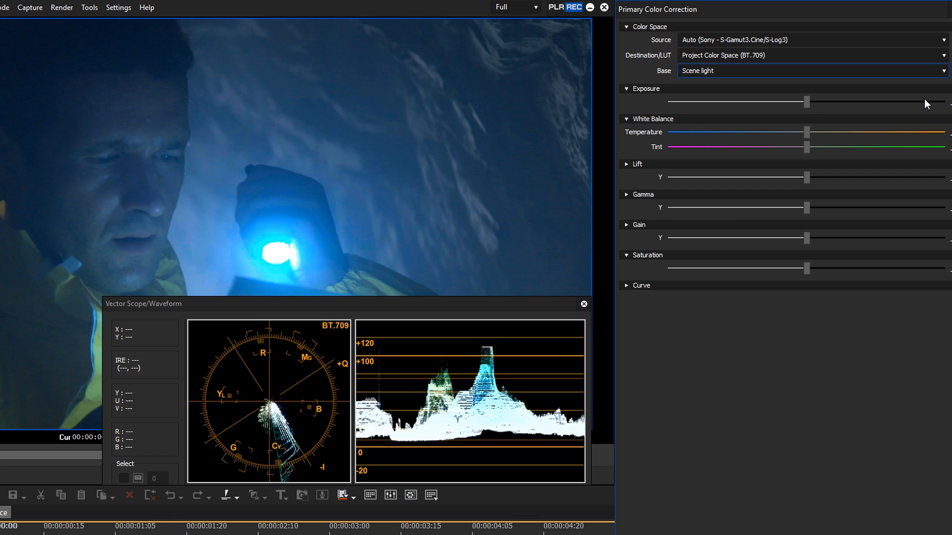
pyautogui.click(811, 70)
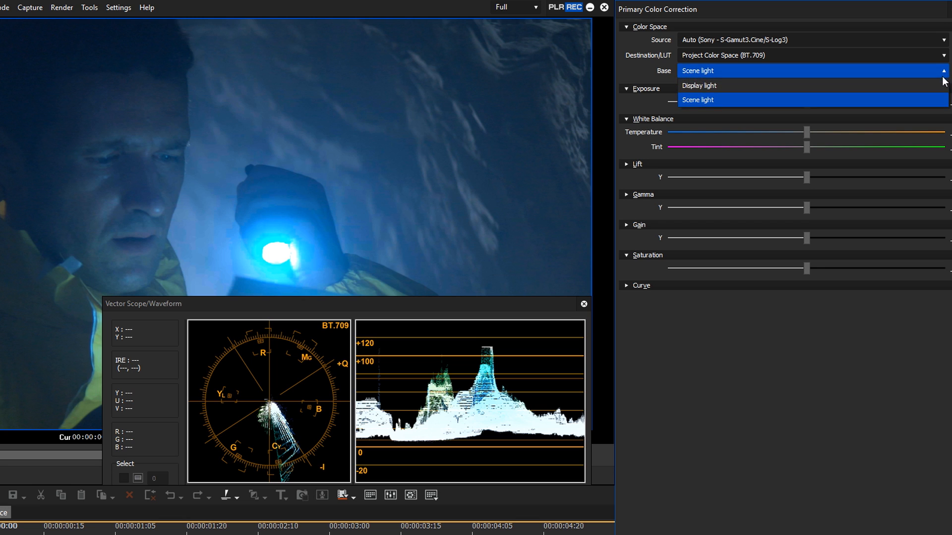
pyautogui.click(698, 86)
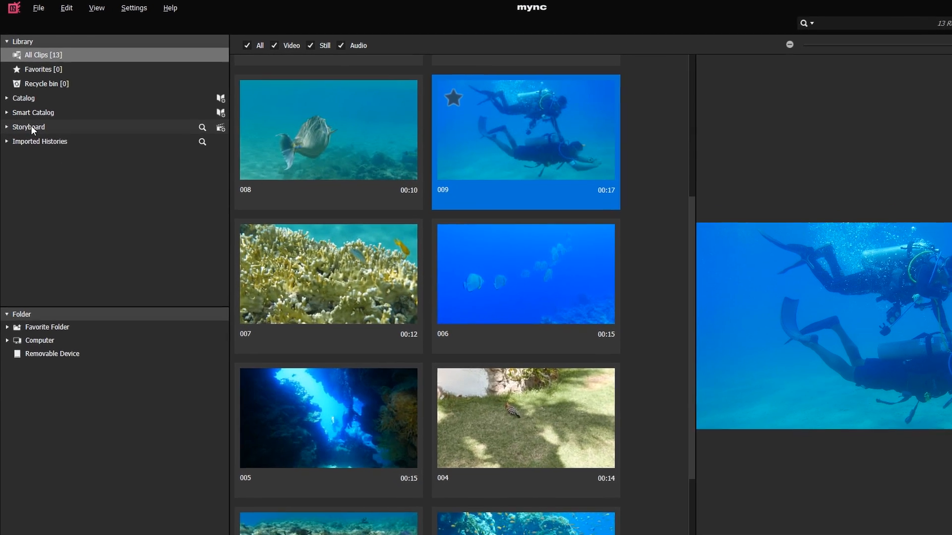
# Show the My film storyboard in the library and bring up its Export to EDIUS options
pyautogui.click(47, 164)
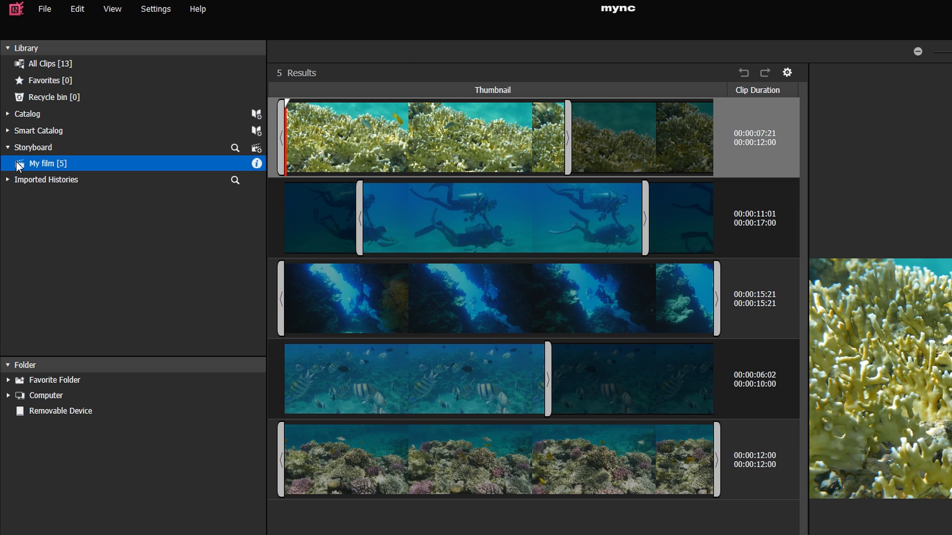
pyautogui.rightClick(48, 164)
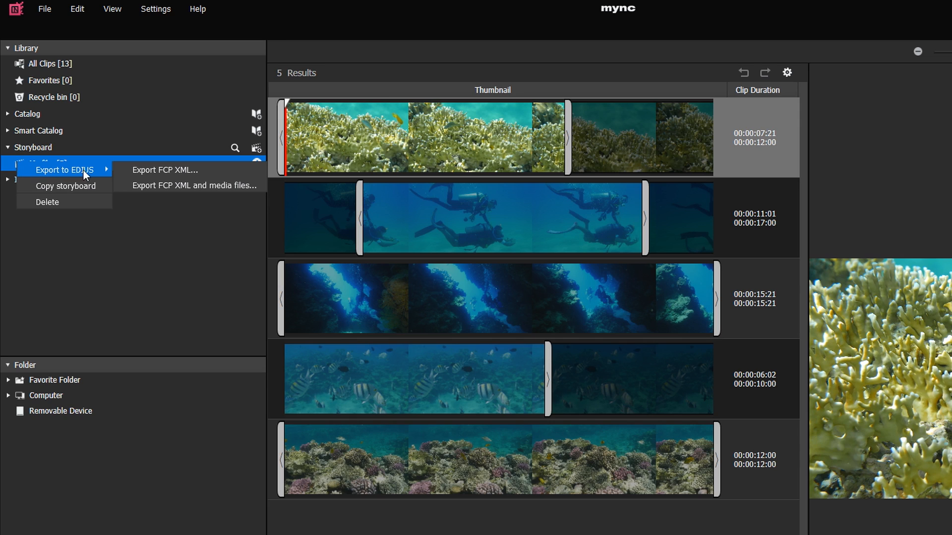
pyautogui.moveTo(163, 170)
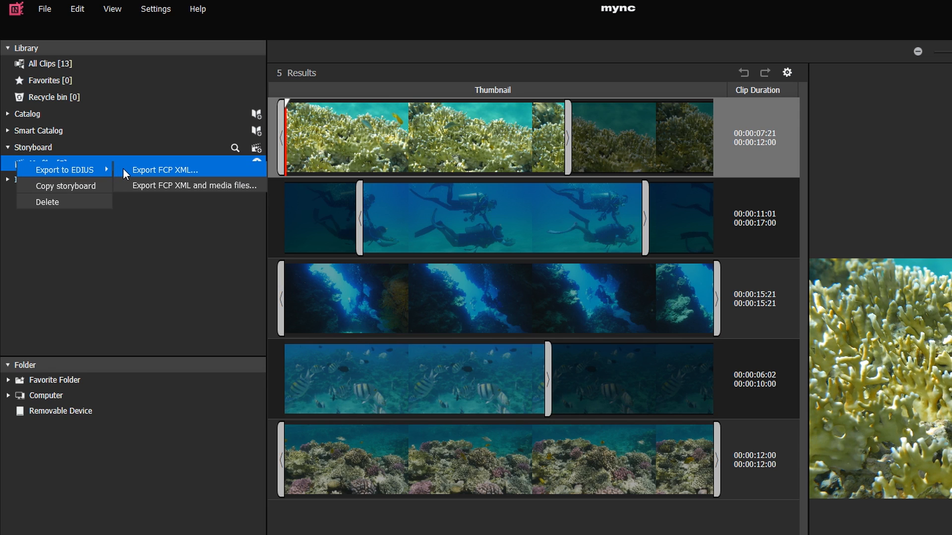
pyautogui.moveTo(194, 186)
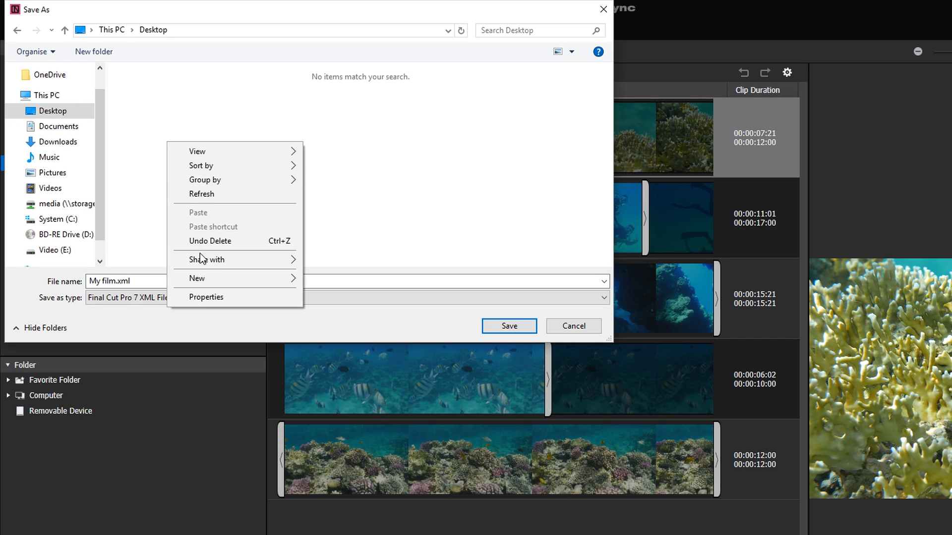
# Save My film.xml as Final Cut Pro 7 XML into a new Desktop folder named Storyboard
pyautogui.click(197, 277)
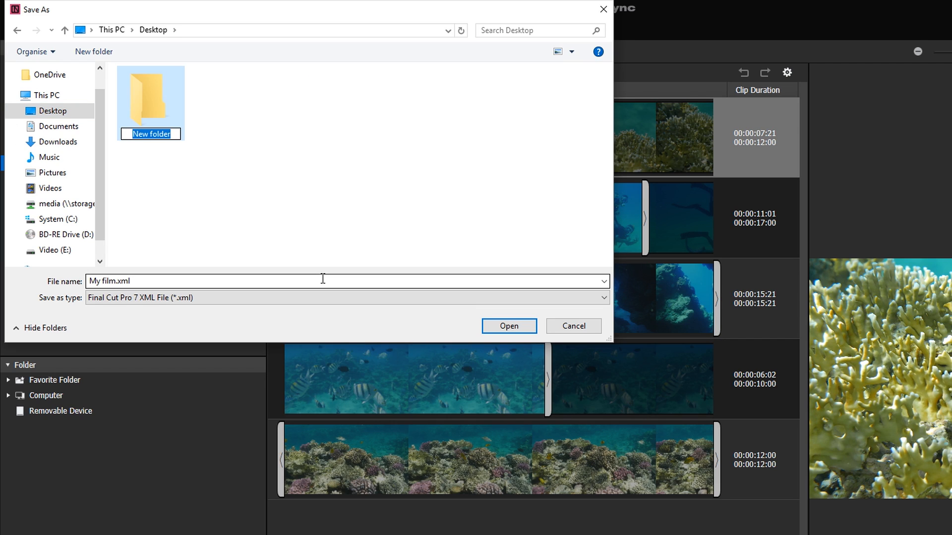
pyautogui.write('Storyboard')
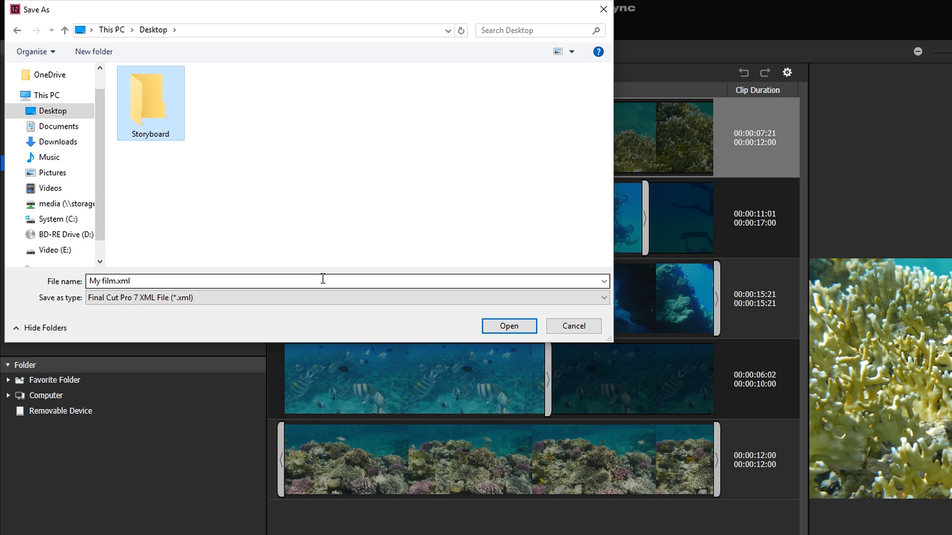
pyautogui.doubleClick(150, 99)
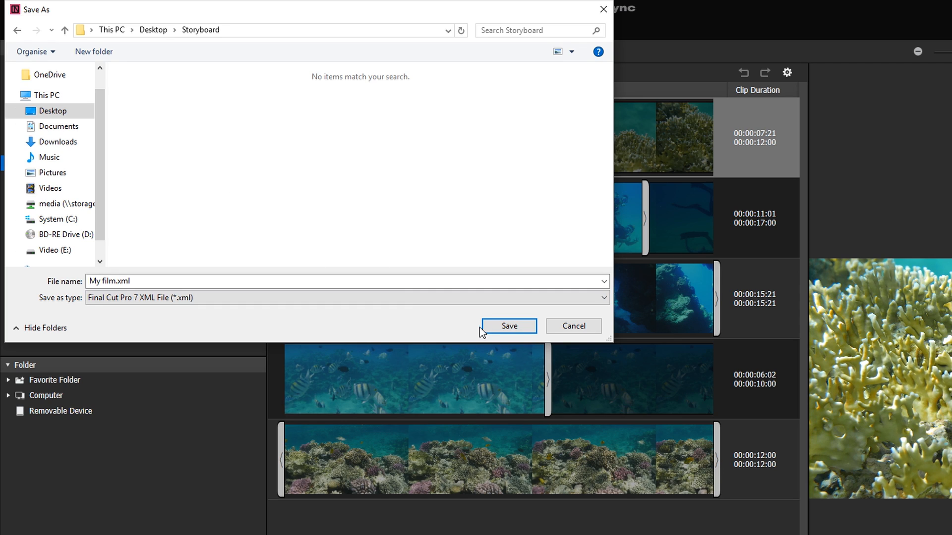
pyautogui.click(509, 326)
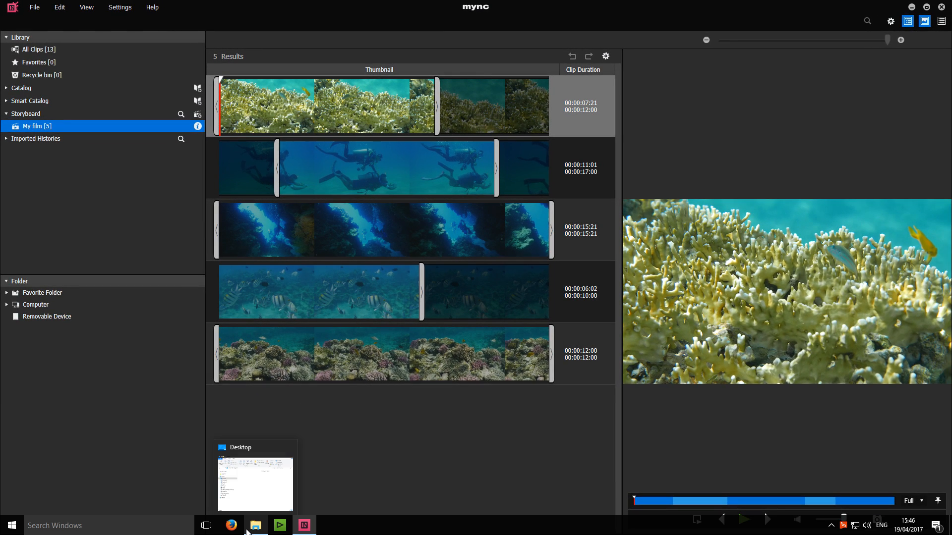
# Check the Desktop Storyboard folder holds My film.xml, four MP4 clips and a still
pyautogui.click(255, 525)
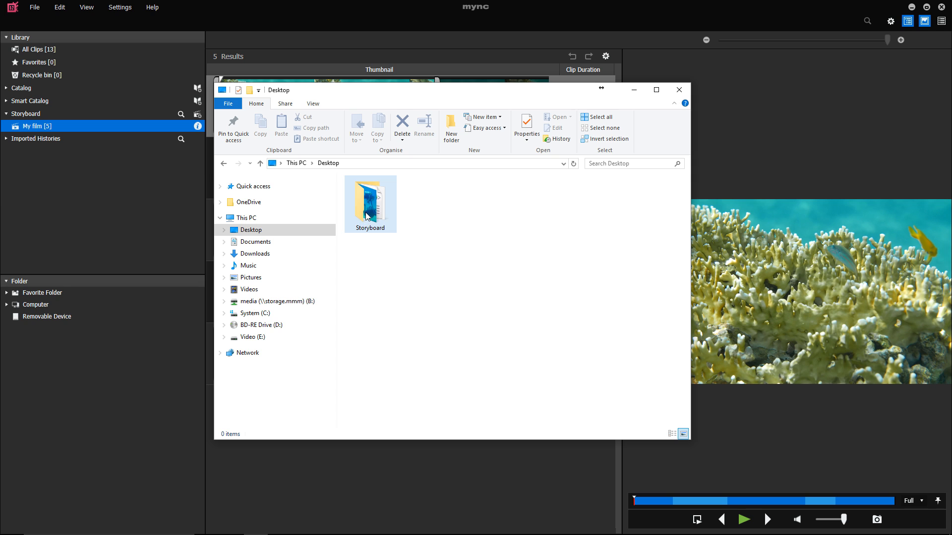
pyautogui.doubleClick(369, 200)
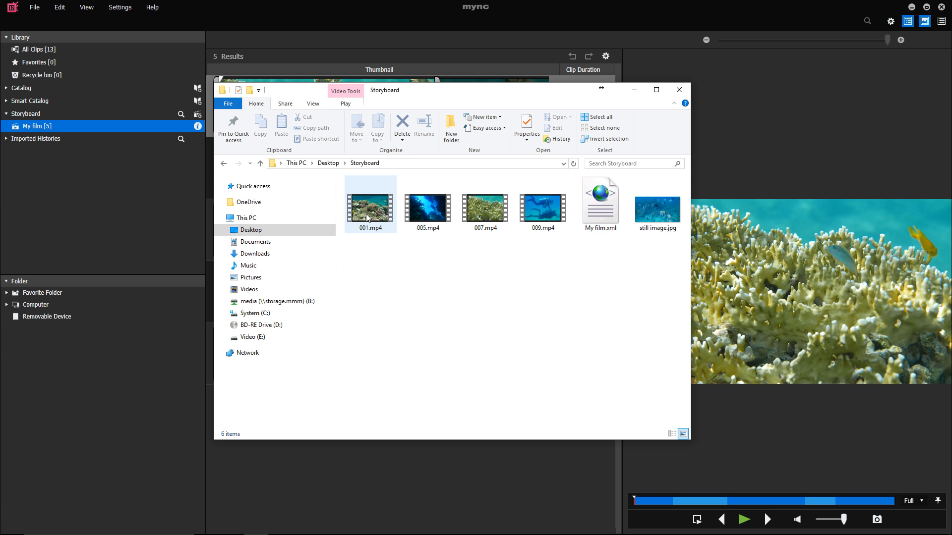